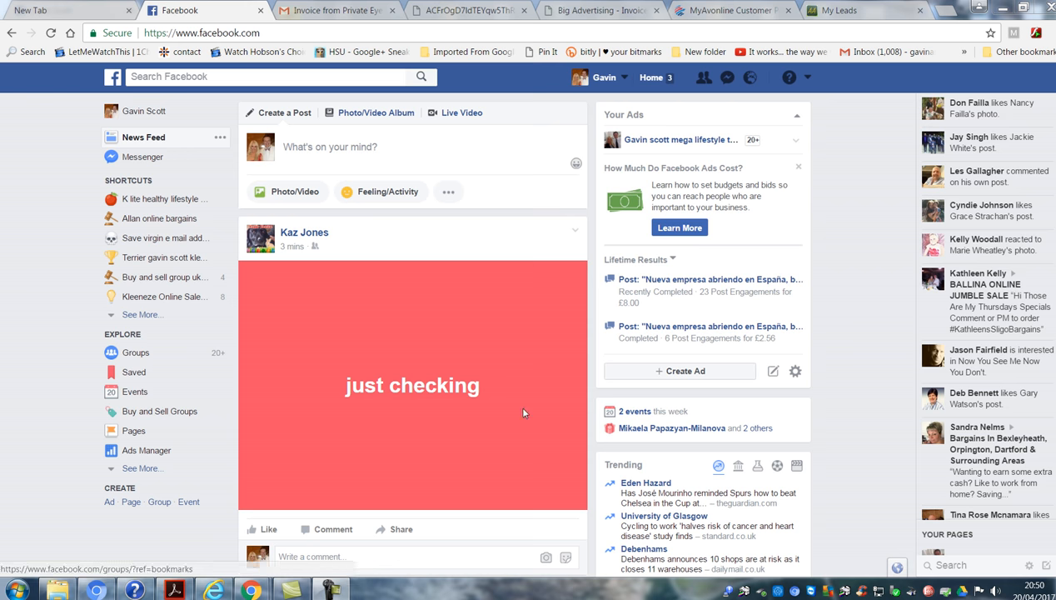
mouse_move(464, 436)
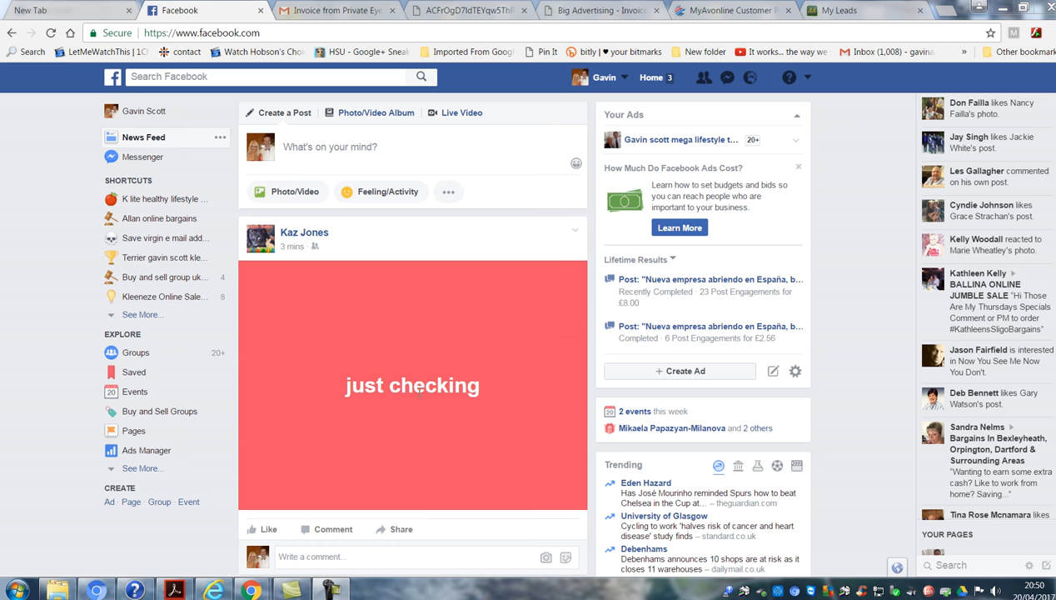
mouse_move(486, 319)
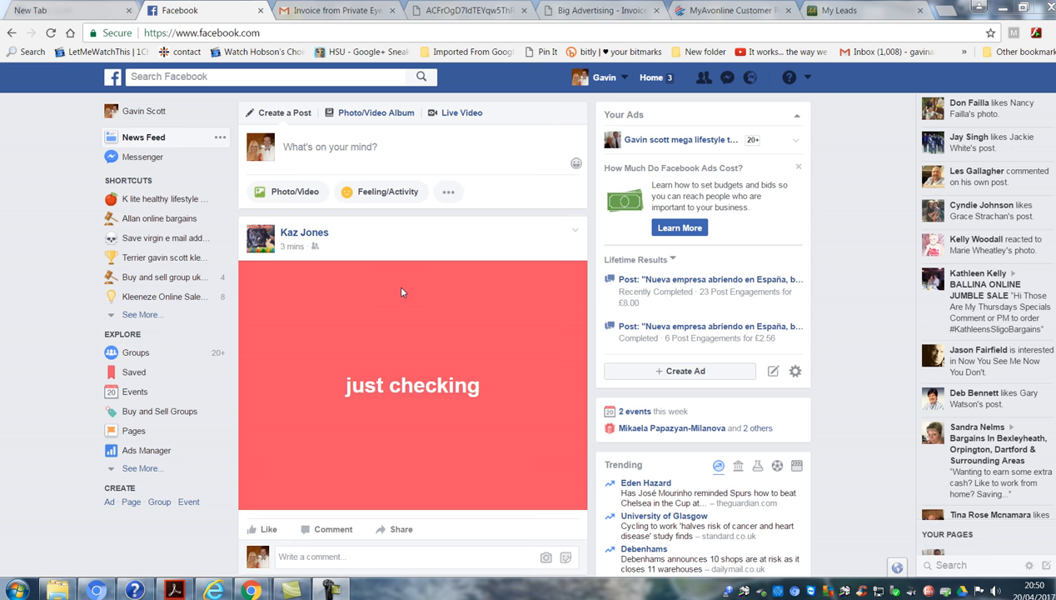
mouse_move(359, 357)
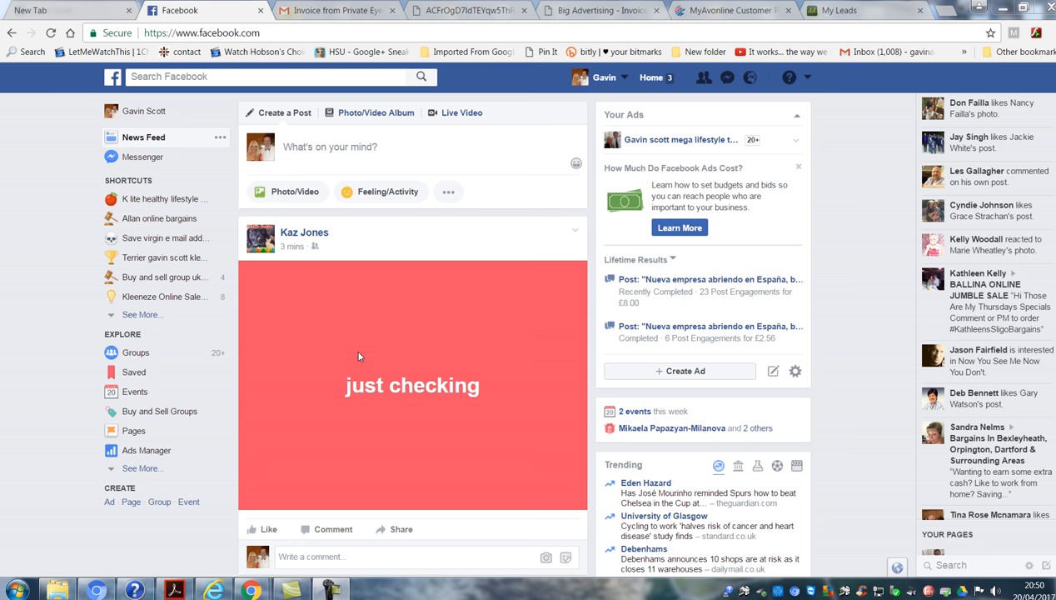
mouse_move(382, 343)
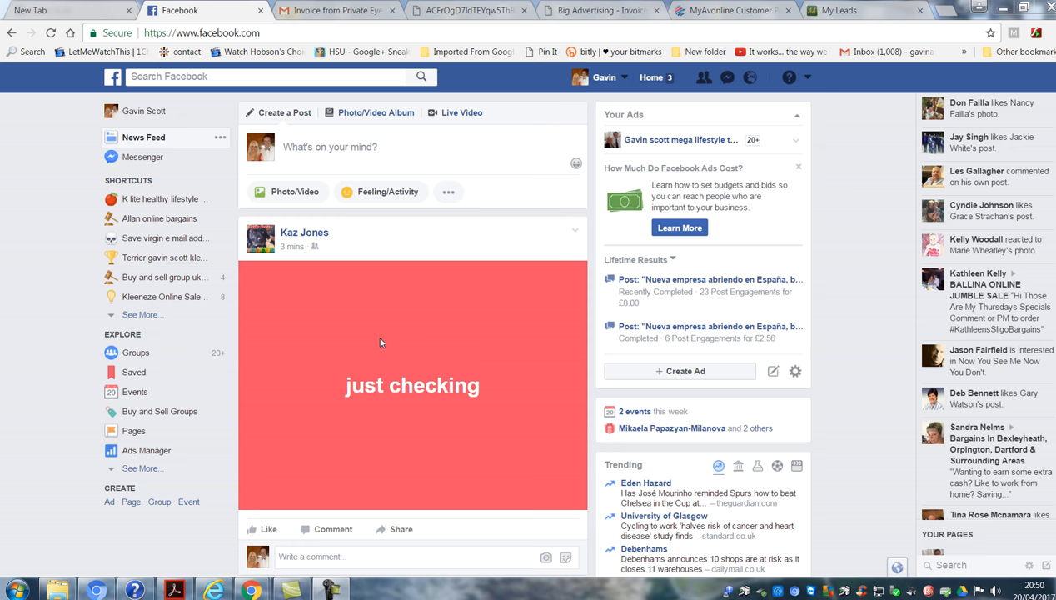
mouse_move(340, 146)
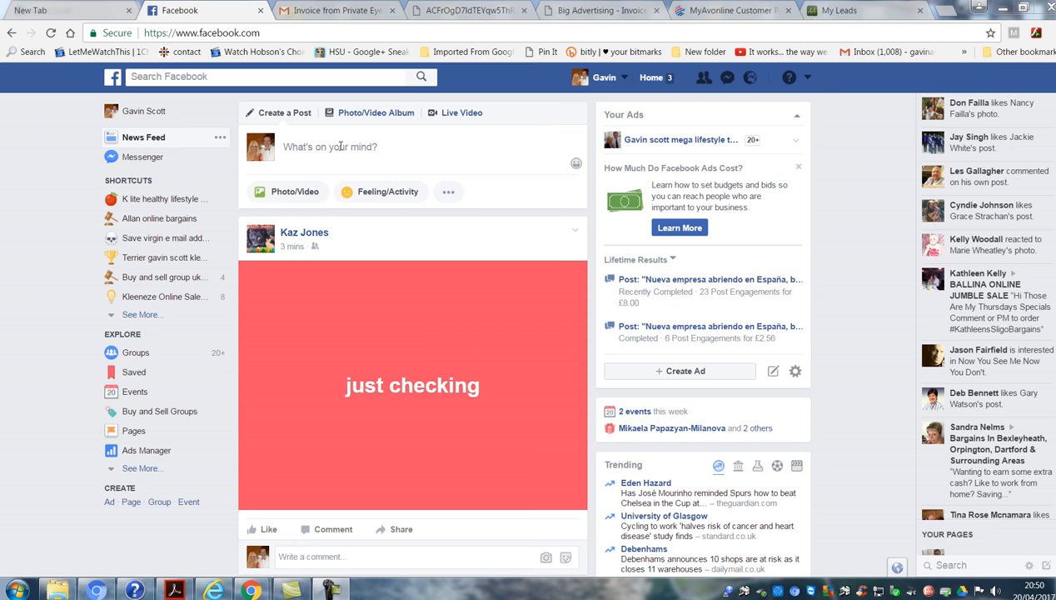
Start a new Facebook post and give it the teal gradient background.
left_click(330, 146)
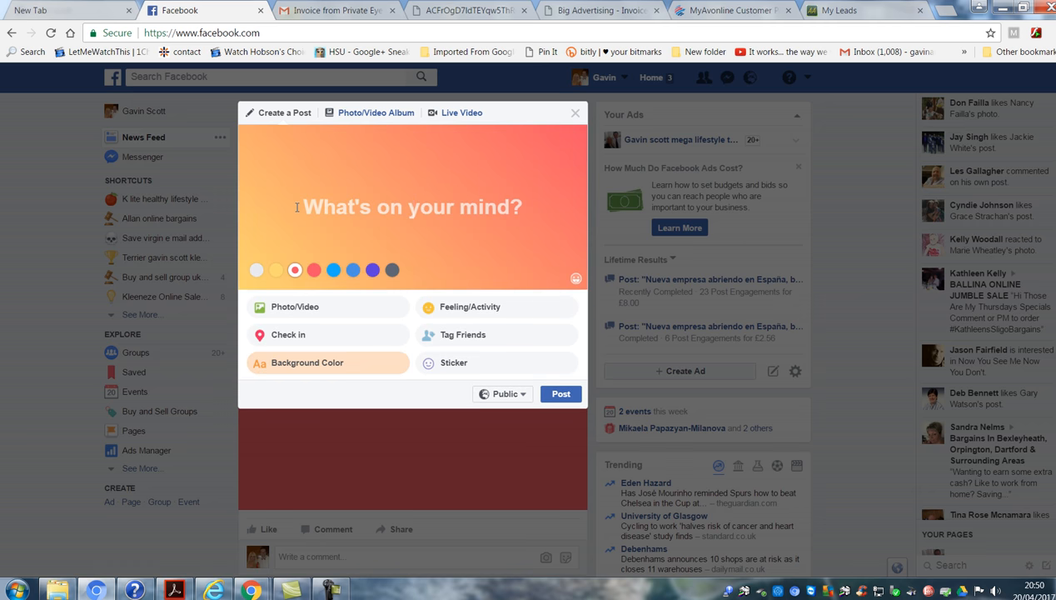
left_click(334, 269)
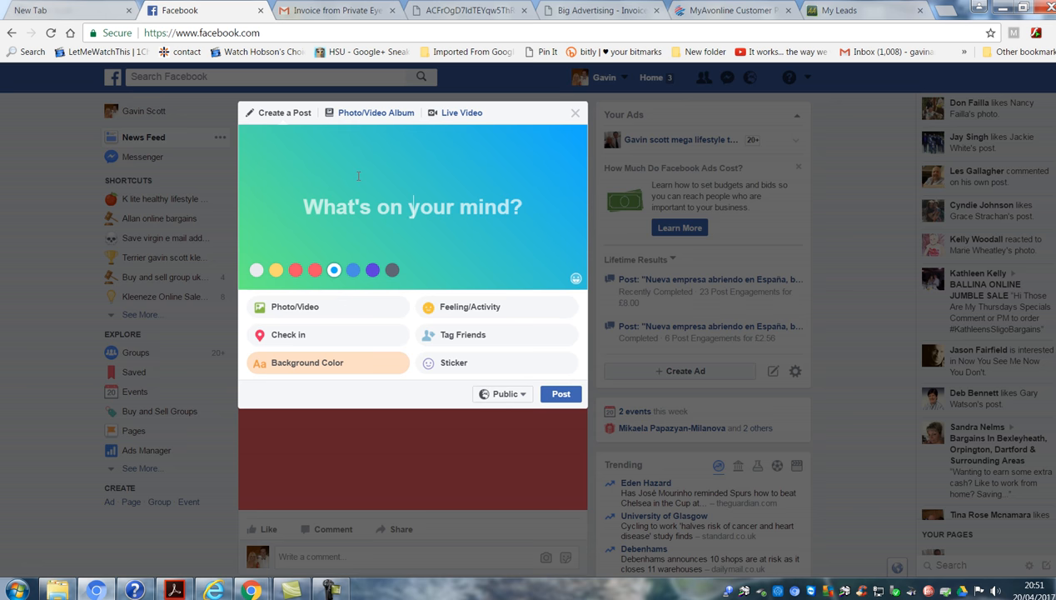
mouse_move(405, 200)
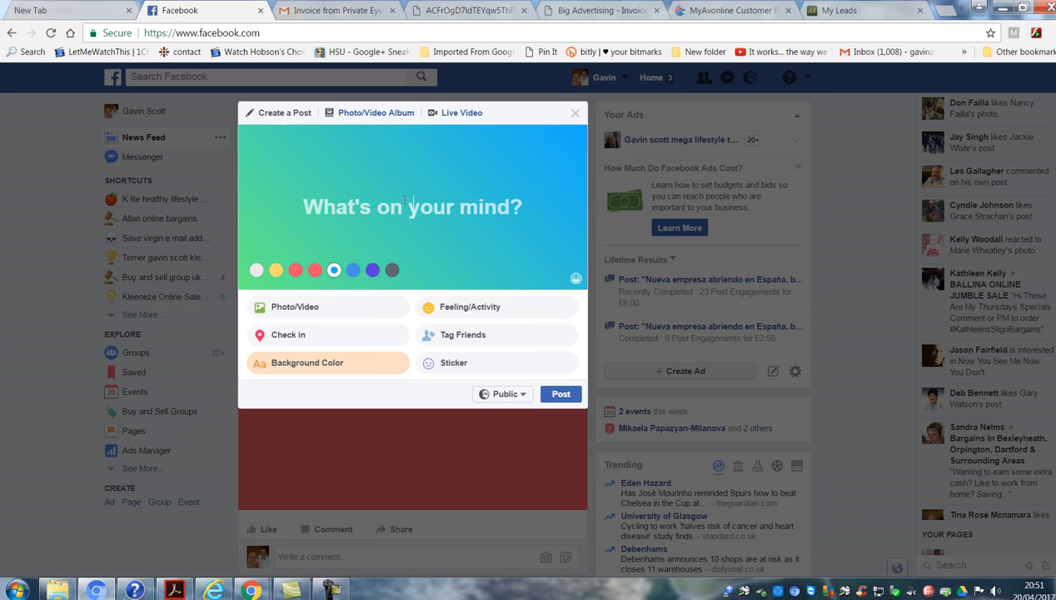